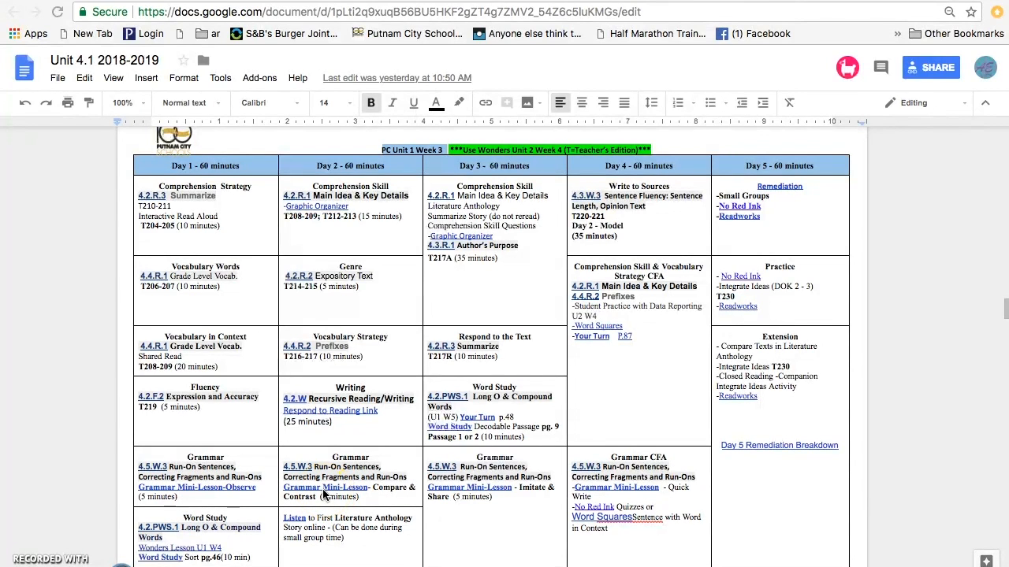
{"action": "mouse_move", "coordinate": [694, 512]}
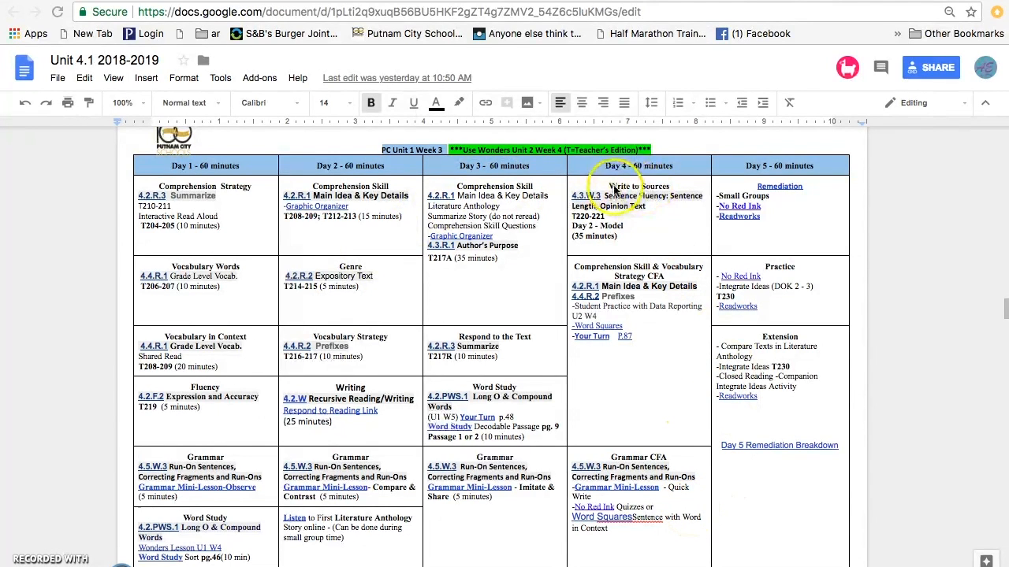
{"action": "mouse_move", "coordinate": [619, 268]}
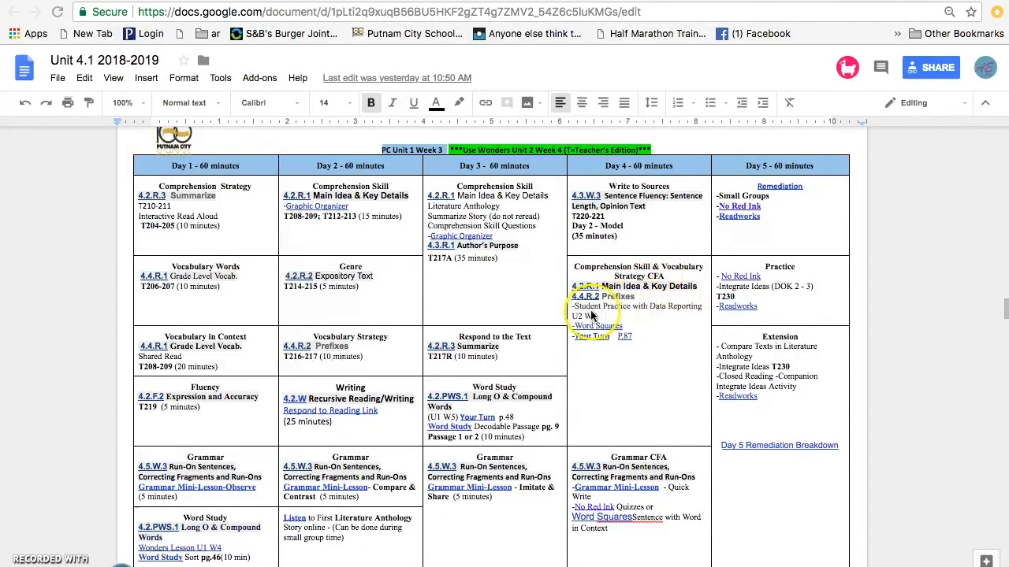
{"action": "mouse_move", "coordinate": [660, 316]}
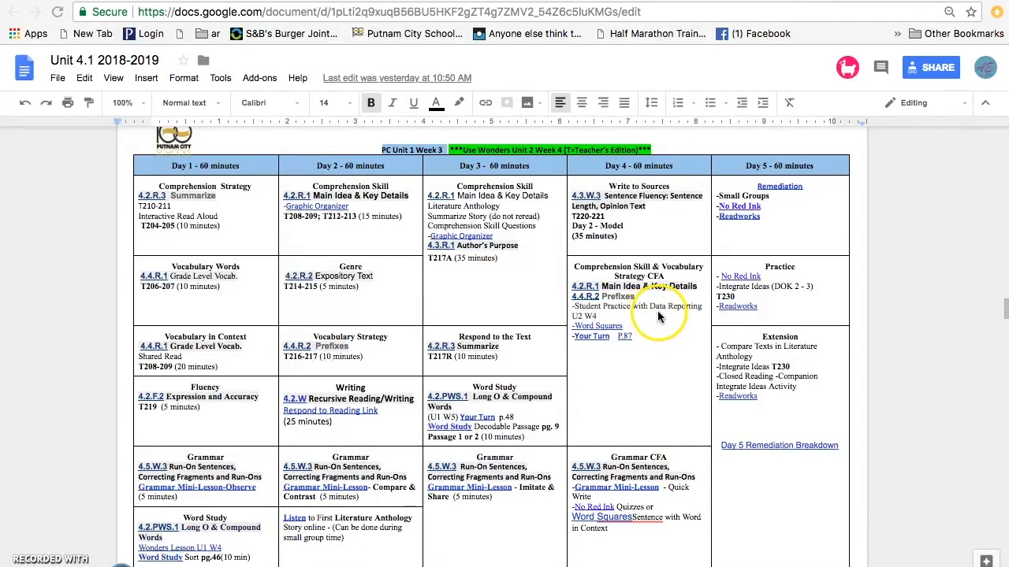
{"action": "mouse_move", "coordinate": [576, 322]}
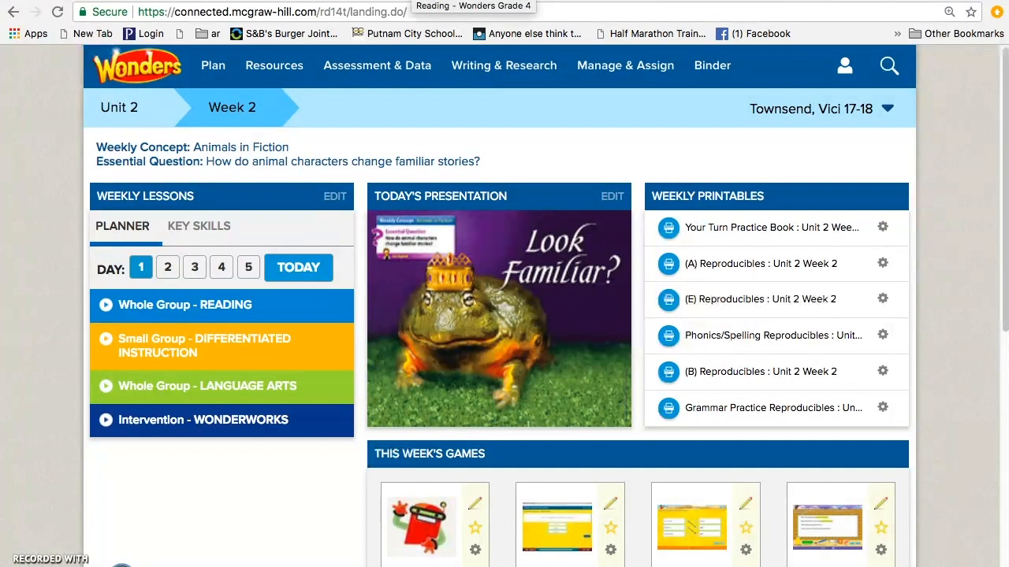
Step: Search the program for 'student practice with data reporting' using the search suggestion
{"action": "left_click", "coordinate": [889, 65]}
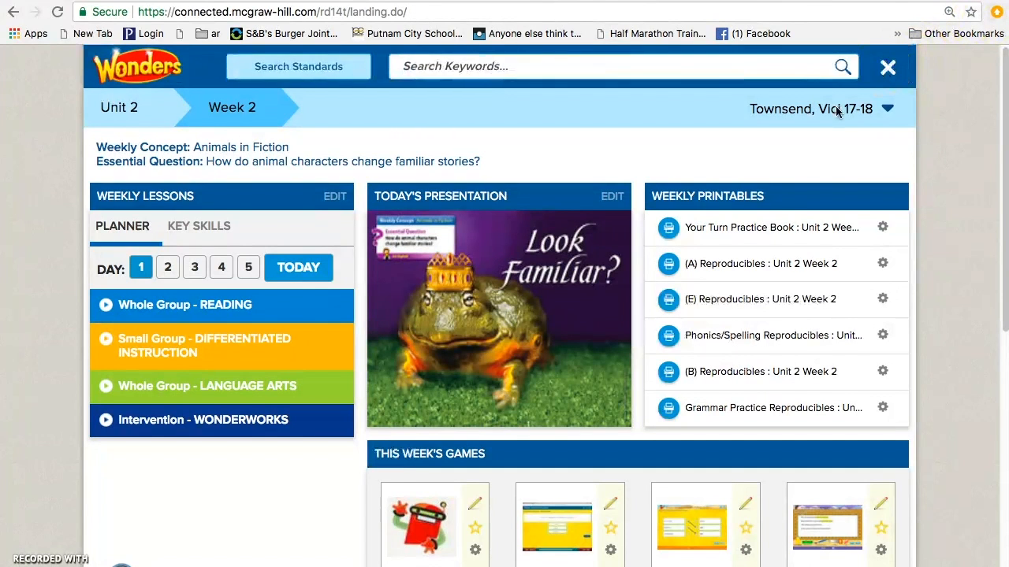
{"action": "type", "text": "student"}
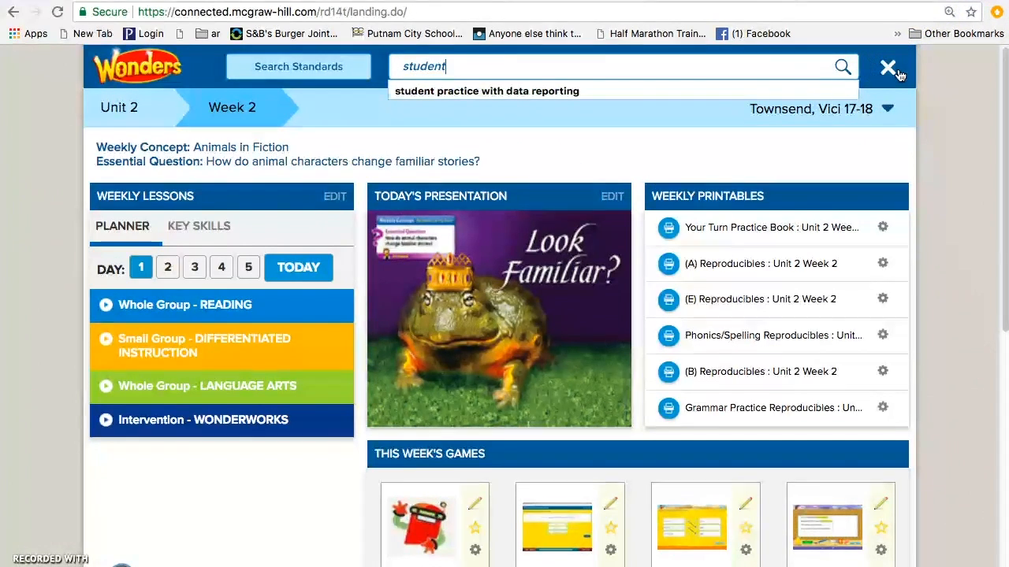
{"action": "left_click", "coordinate": [487, 90]}
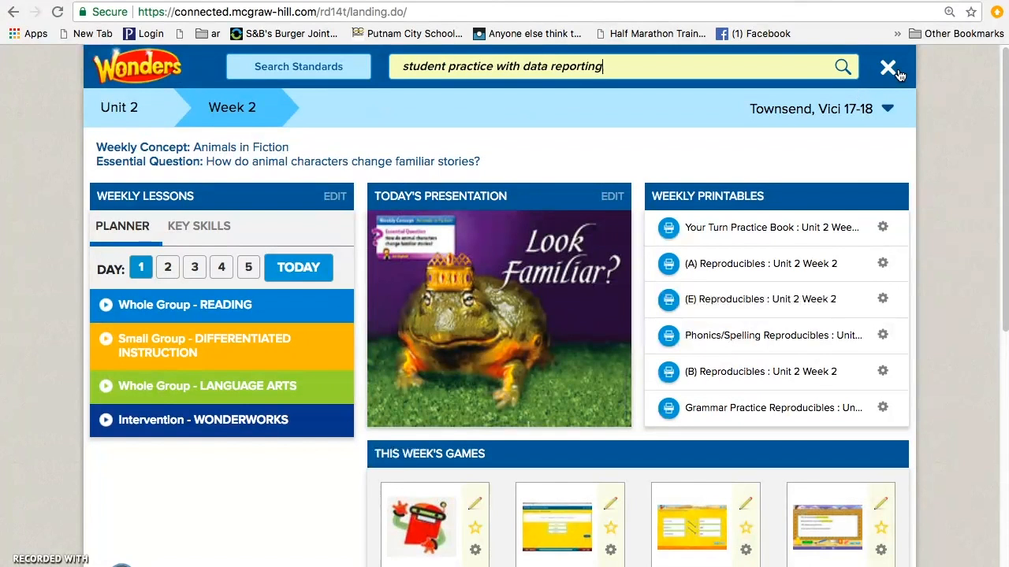
{"action": "mouse_move", "coordinate": [783, 65]}
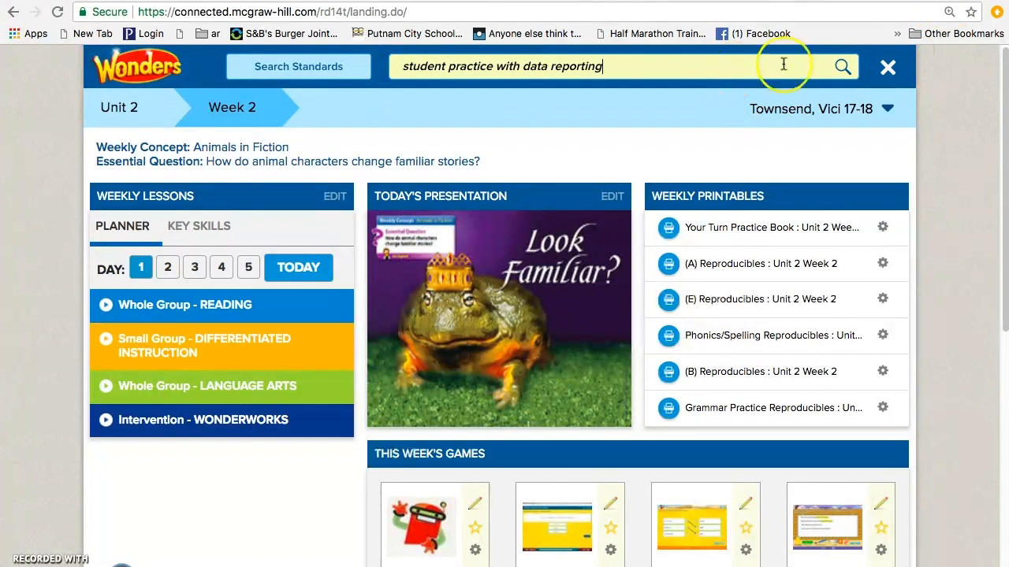
{"action": "left_click", "coordinate": [842, 66]}
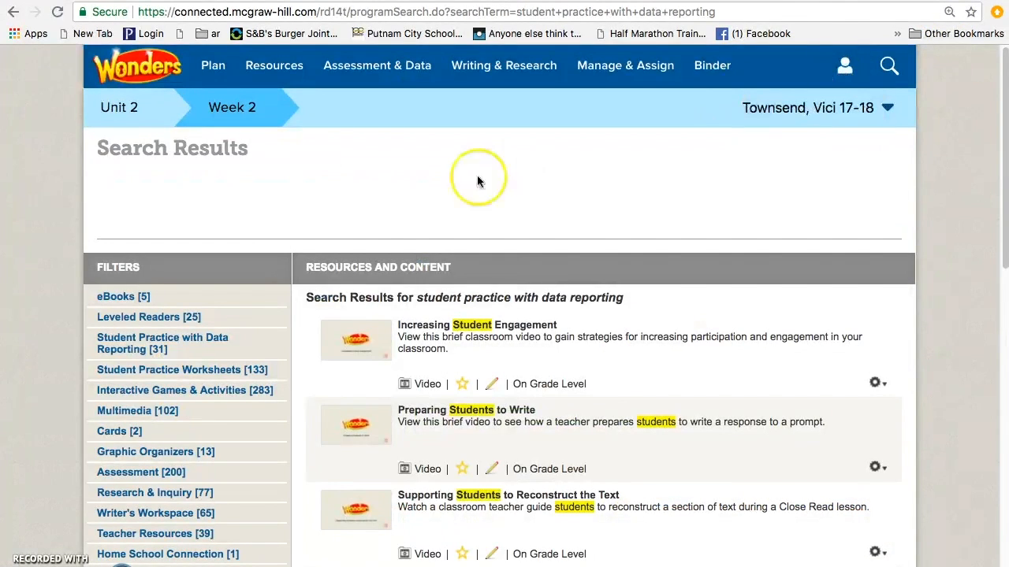
Step: Filter to Unit 2 Skills Practice Activities and open 'U2 Main Idea and Key Details and Prefixes'
{"action": "scroll", "scroll_direction": "down", "scroll_amount": 3}
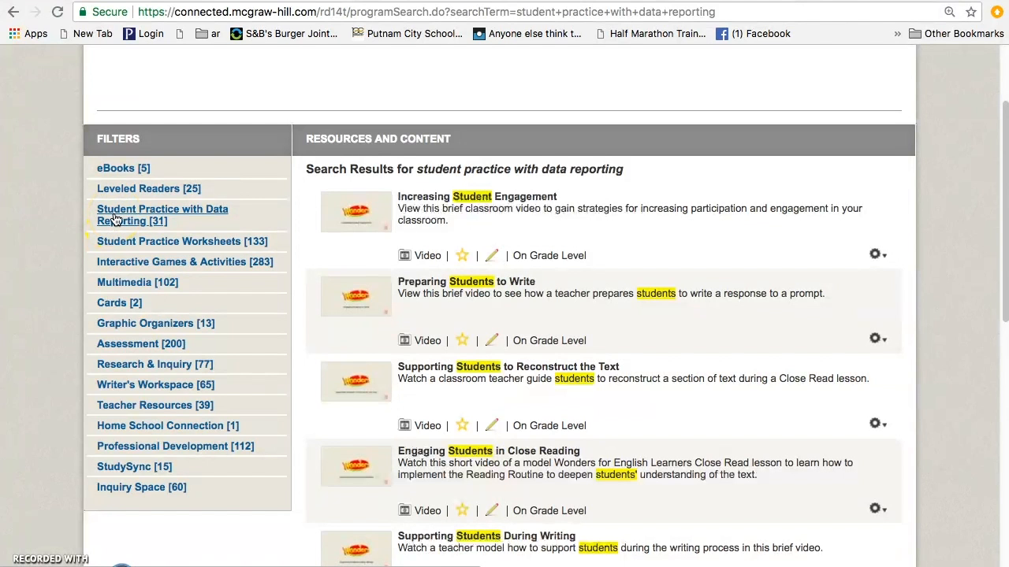
{"action": "left_click", "coordinate": [162, 214]}
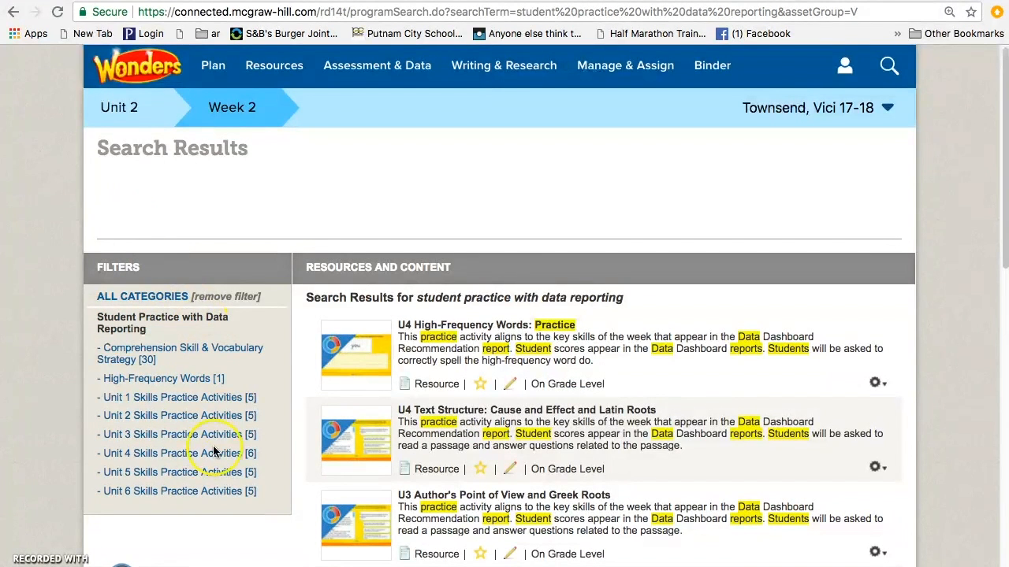
{"action": "mouse_move", "coordinate": [201, 449]}
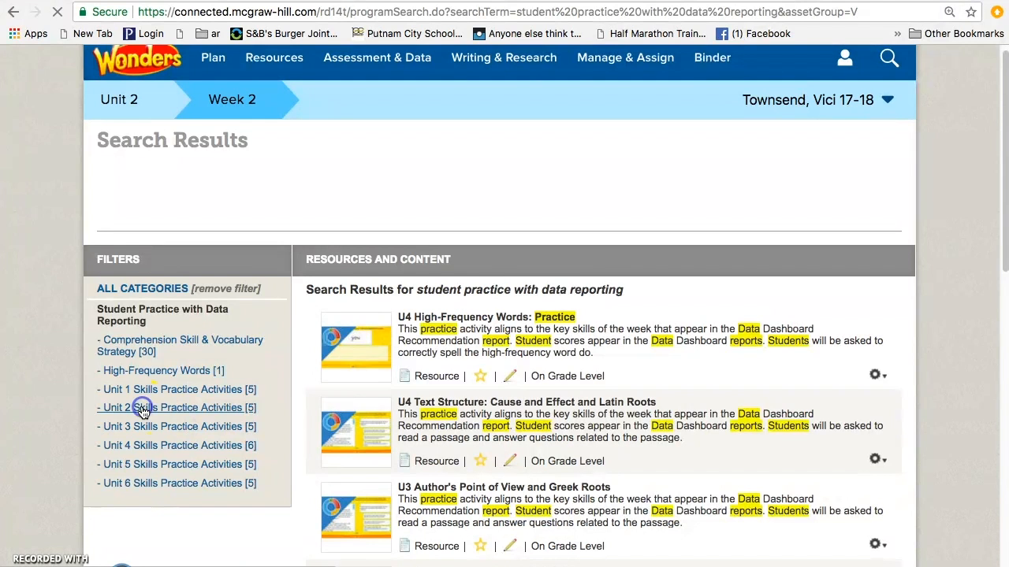
{"action": "left_click", "coordinate": [179, 408]}
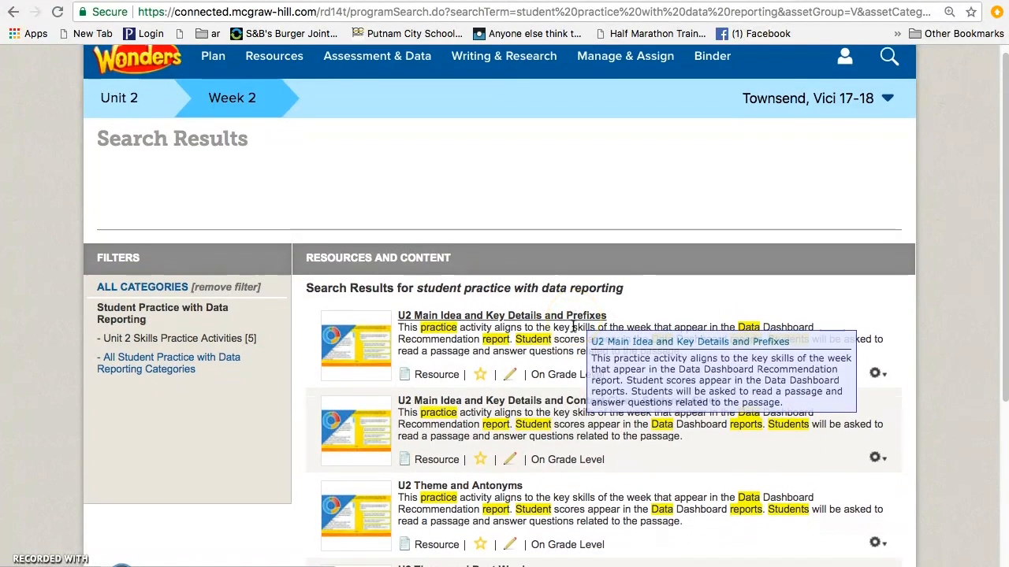
{"action": "scroll", "scroll_direction": "down", "scroll_amount": 3}
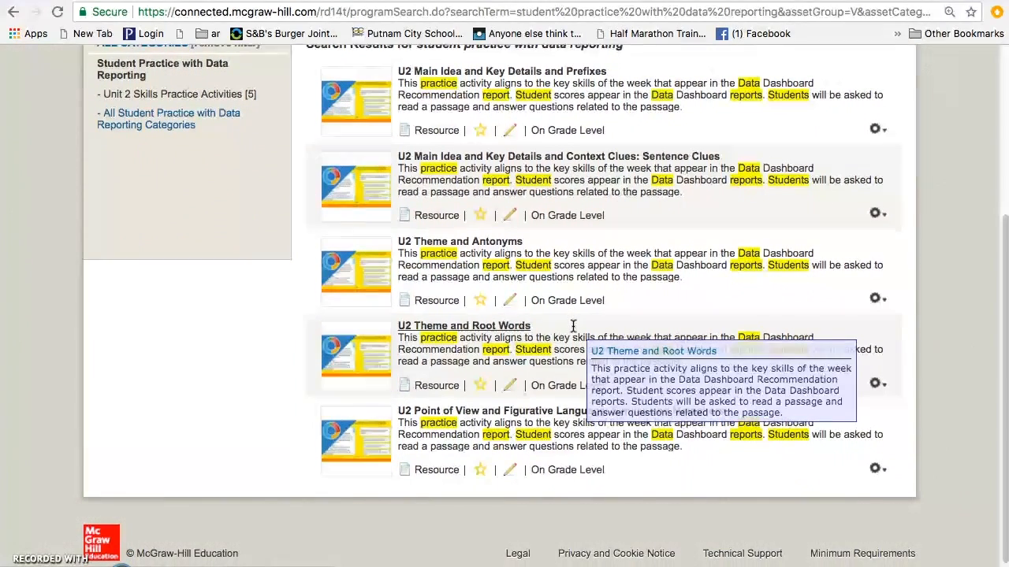
{"action": "scroll", "scroll_direction": "up", "scroll_amount": 3}
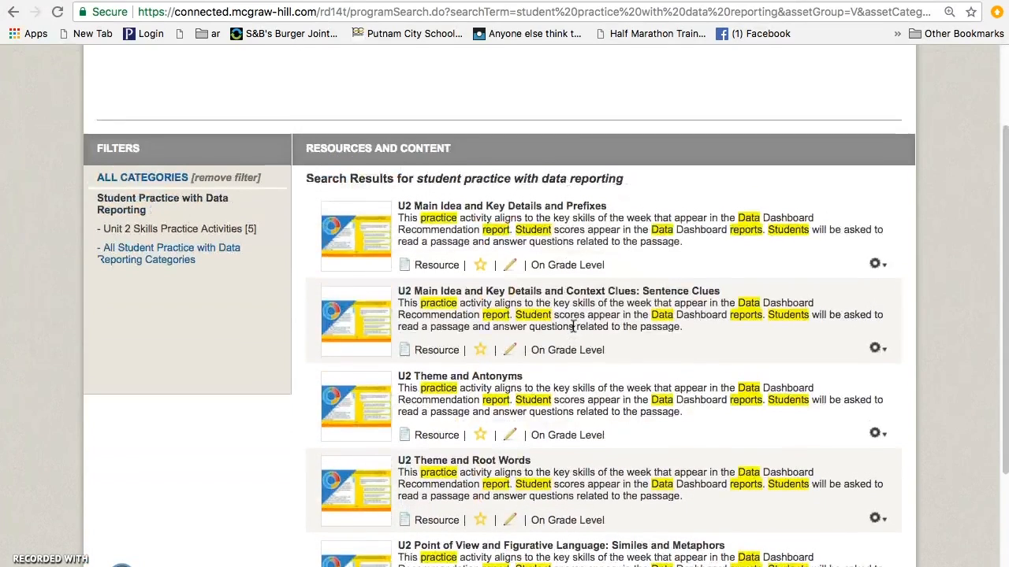
{"action": "scroll", "scroll_direction": "up", "scroll_amount": 3}
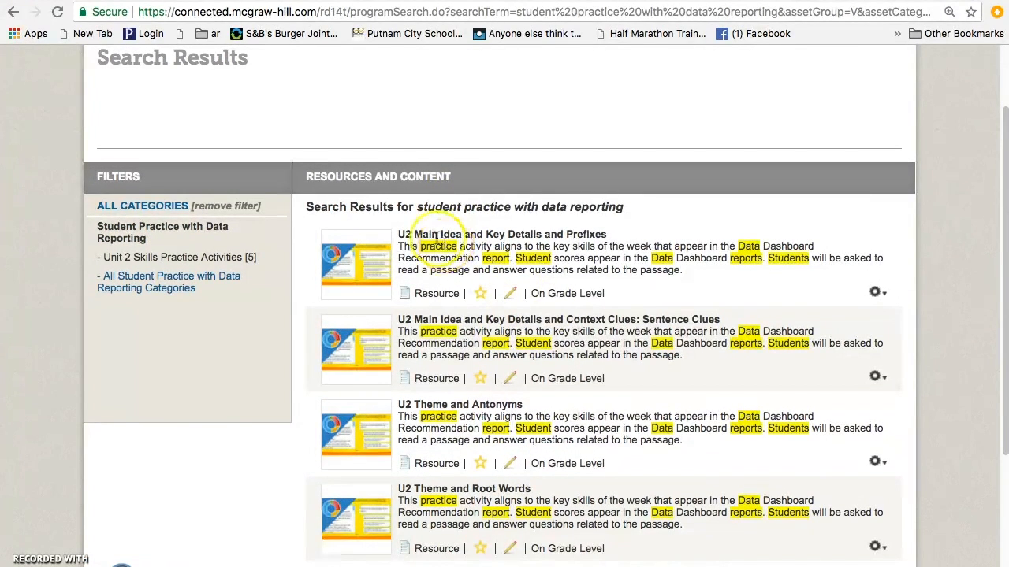
{"action": "mouse_move", "coordinate": [604, 171]}
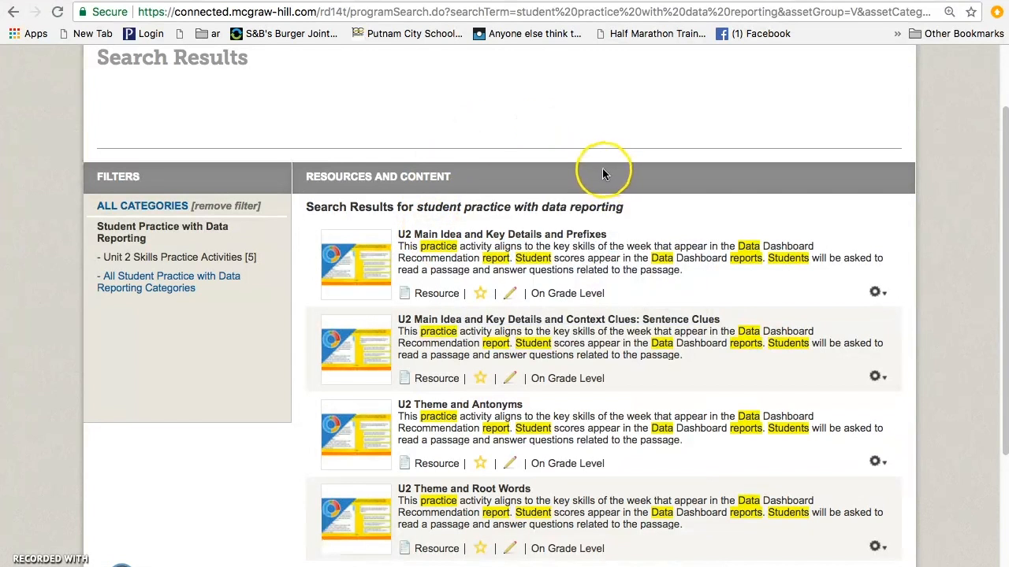
{"action": "mouse_move", "coordinate": [414, 244]}
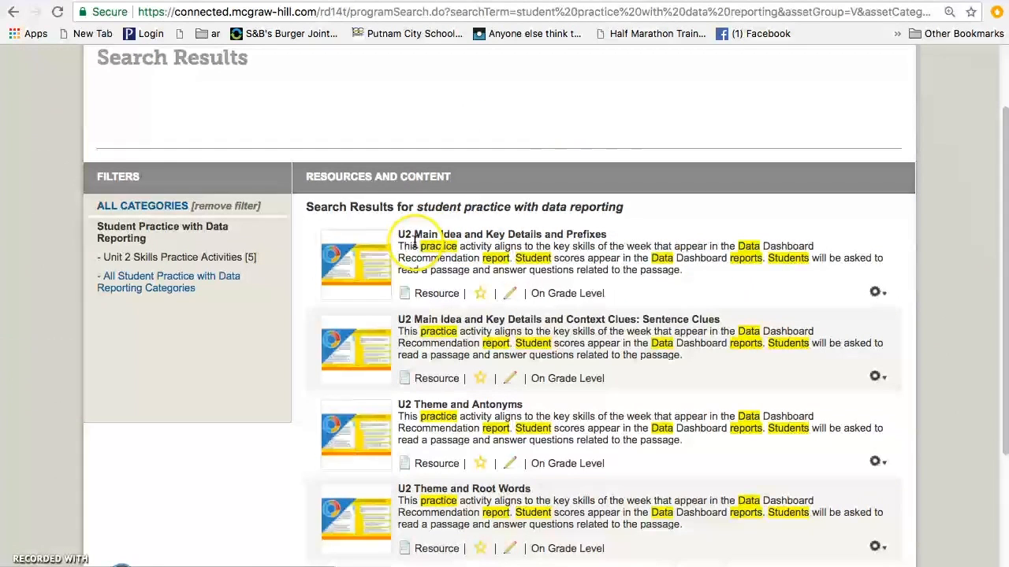
{"action": "mouse_move", "coordinate": [446, 234]}
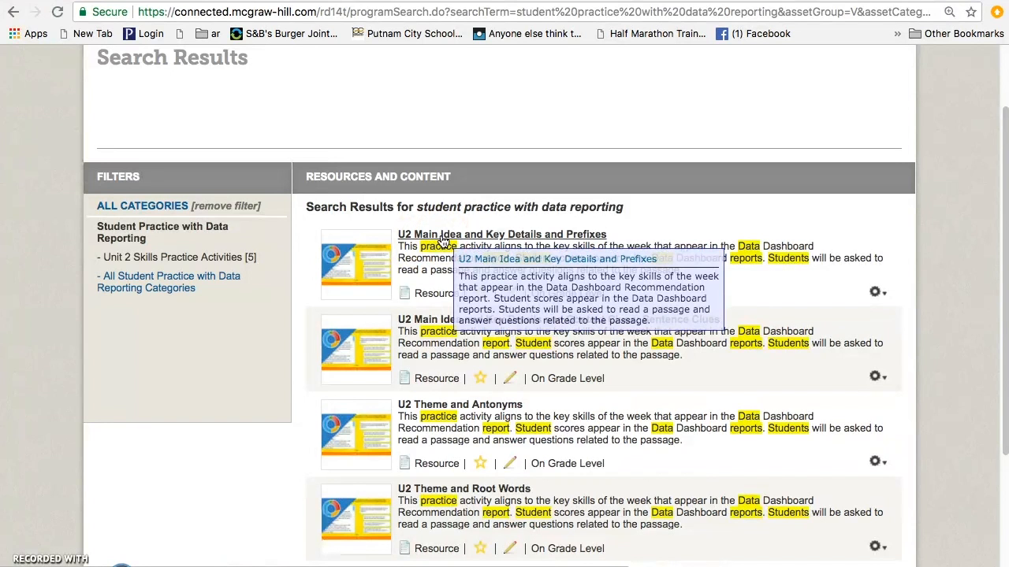
{"action": "mouse_move", "coordinate": [617, 274]}
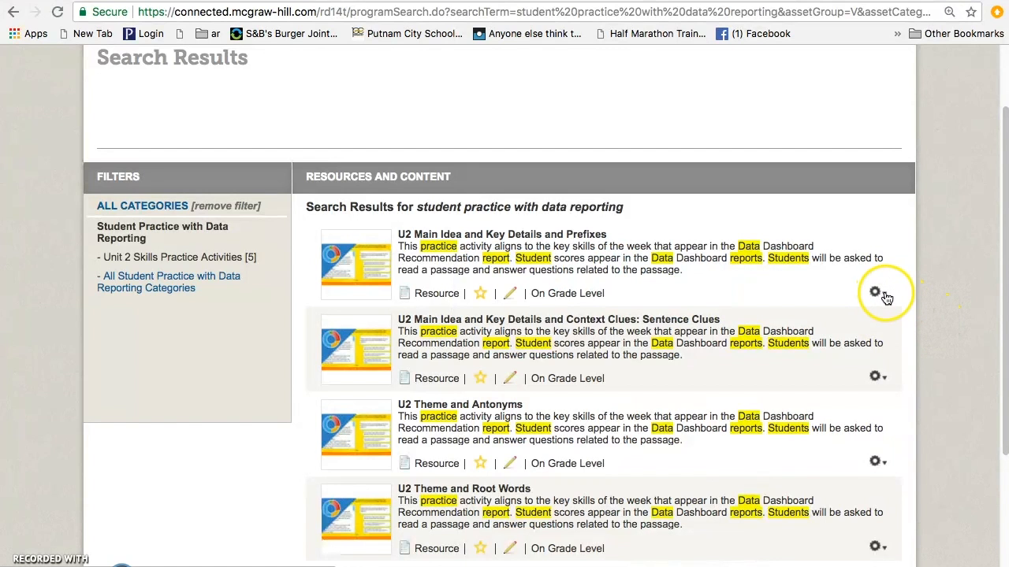
{"action": "left_click", "coordinate": [874, 292]}
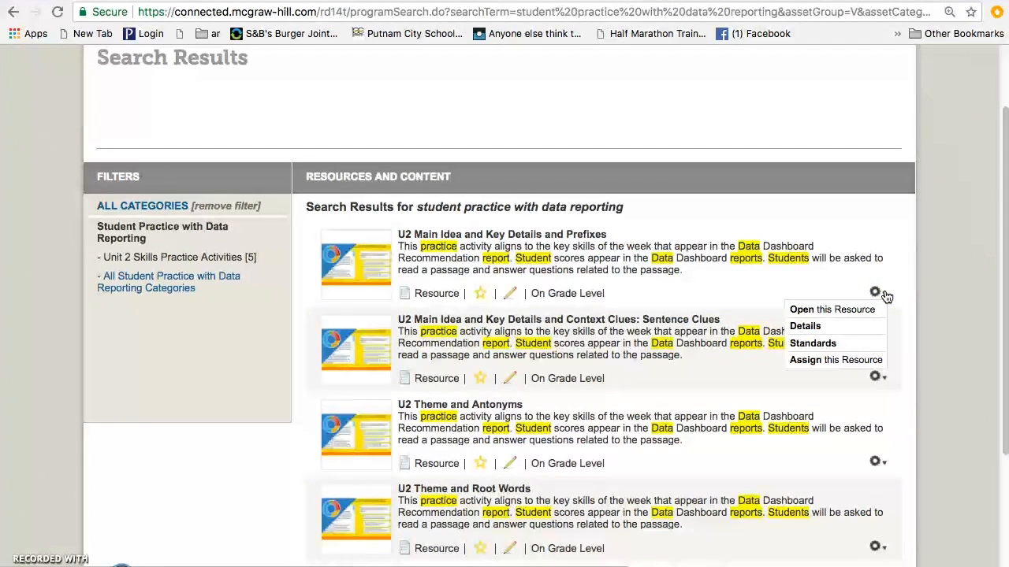
{"action": "mouse_move", "coordinate": [836, 360]}
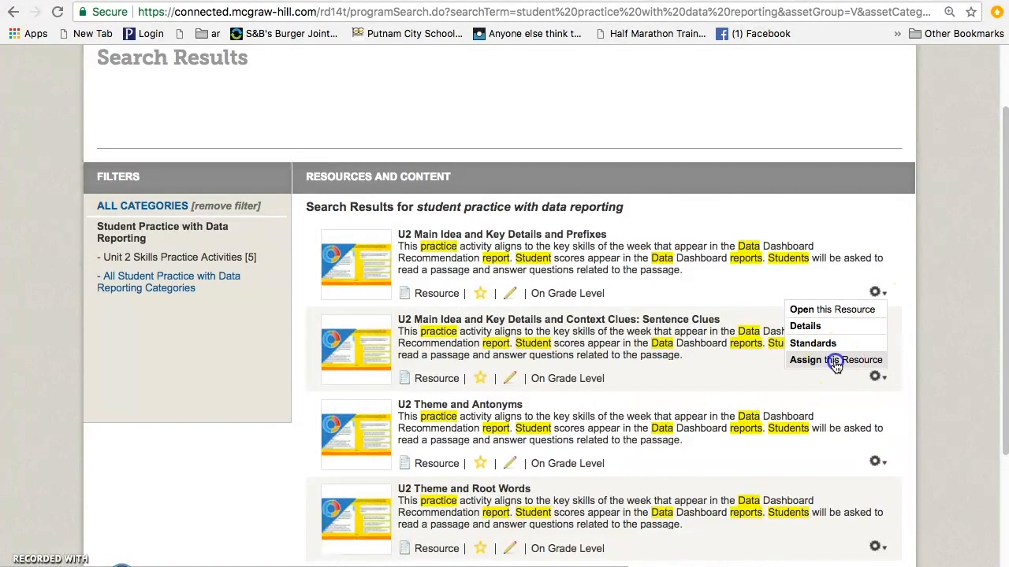
{"action": "left_click", "coordinate": [832, 308]}
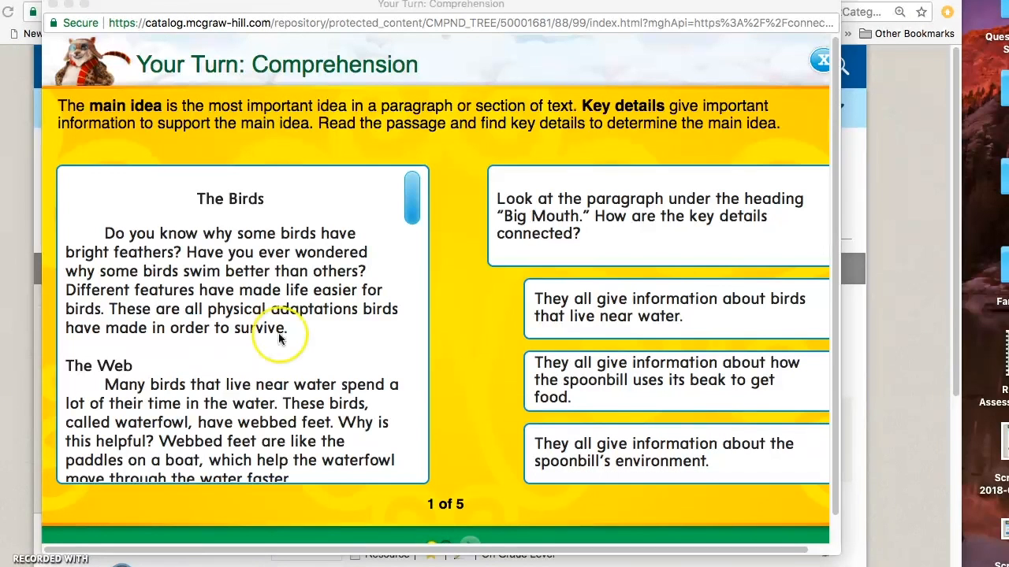
{"action": "mouse_move", "coordinate": [362, 262]}
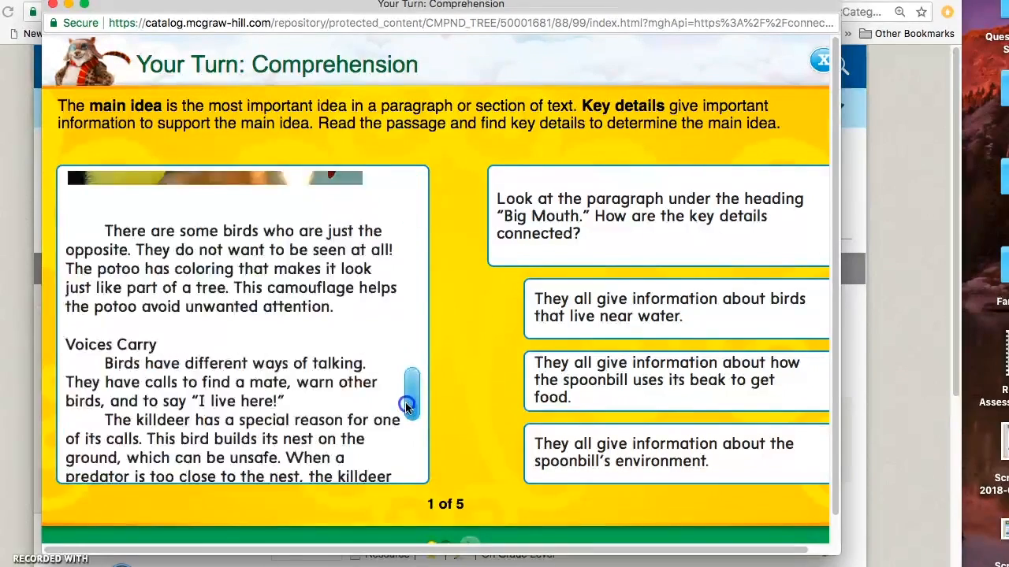
Step: Answer the Birds passage question with 'how the spoonbill uses its beak' and continue
{"action": "scroll", "scroll_direction": "down", "scroll_amount": 3}
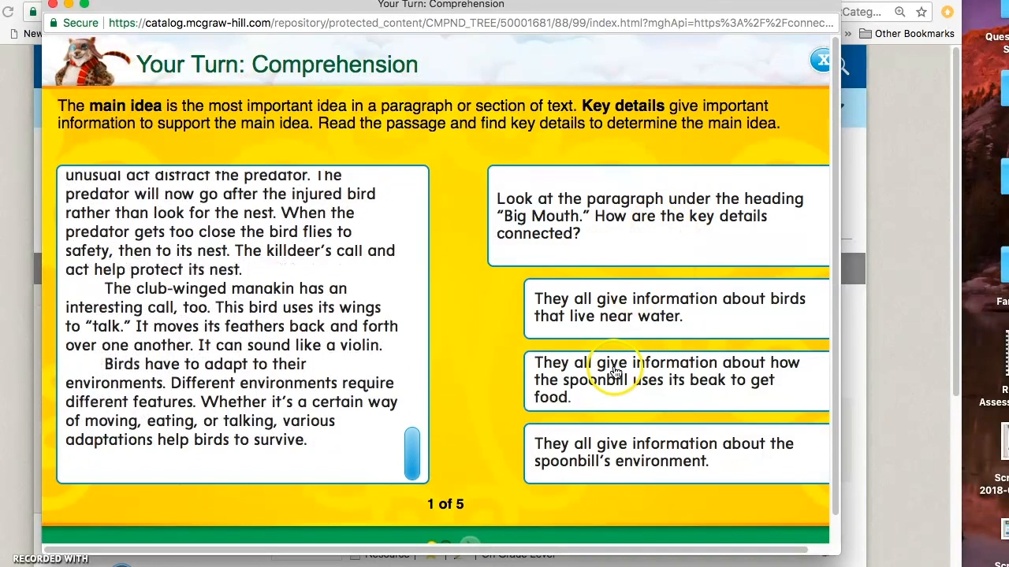
{"action": "mouse_move", "coordinate": [618, 316]}
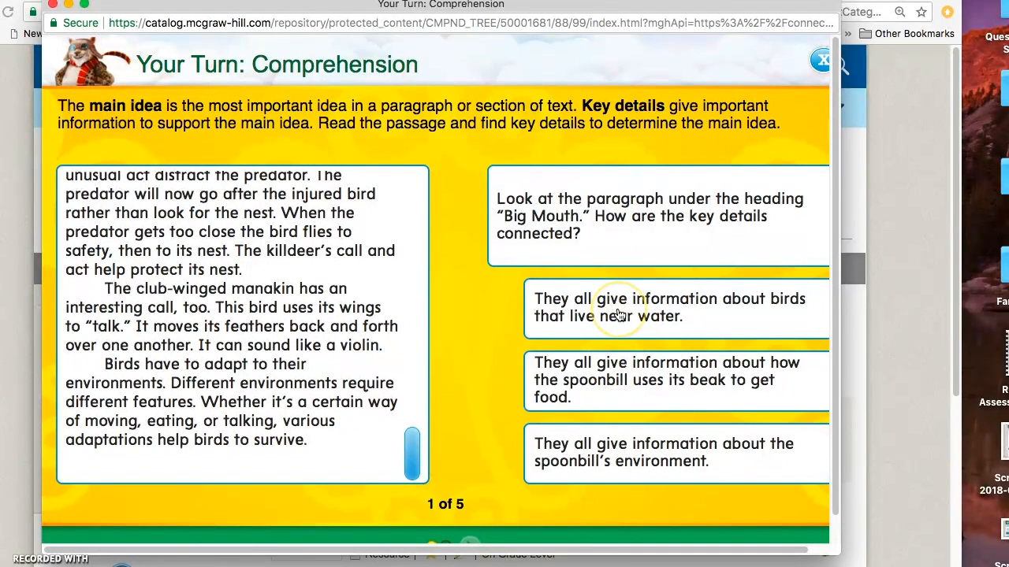
{"action": "left_click", "coordinate": [670, 308]}
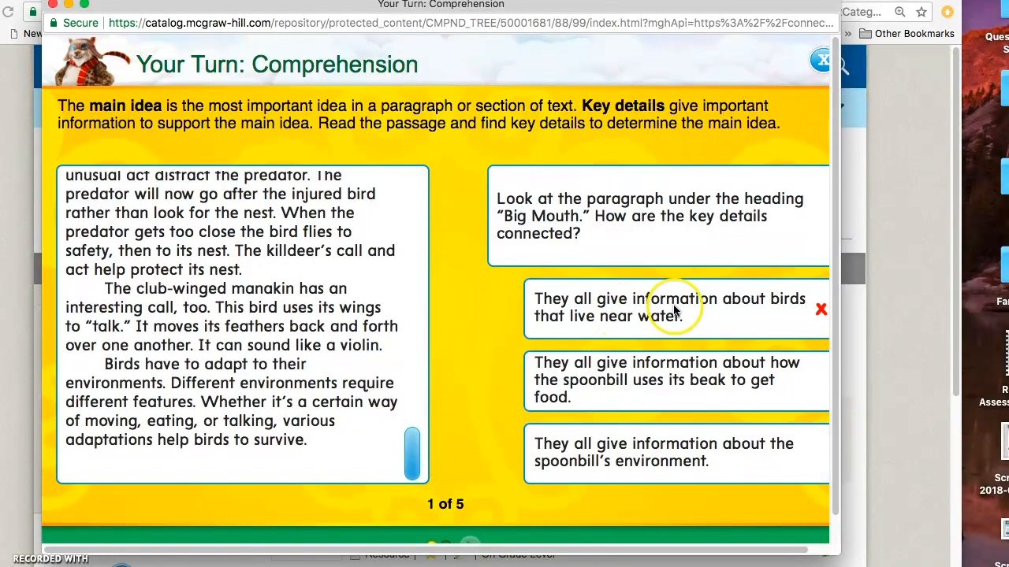
{"action": "left_click", "coordinate": [669, 380]}
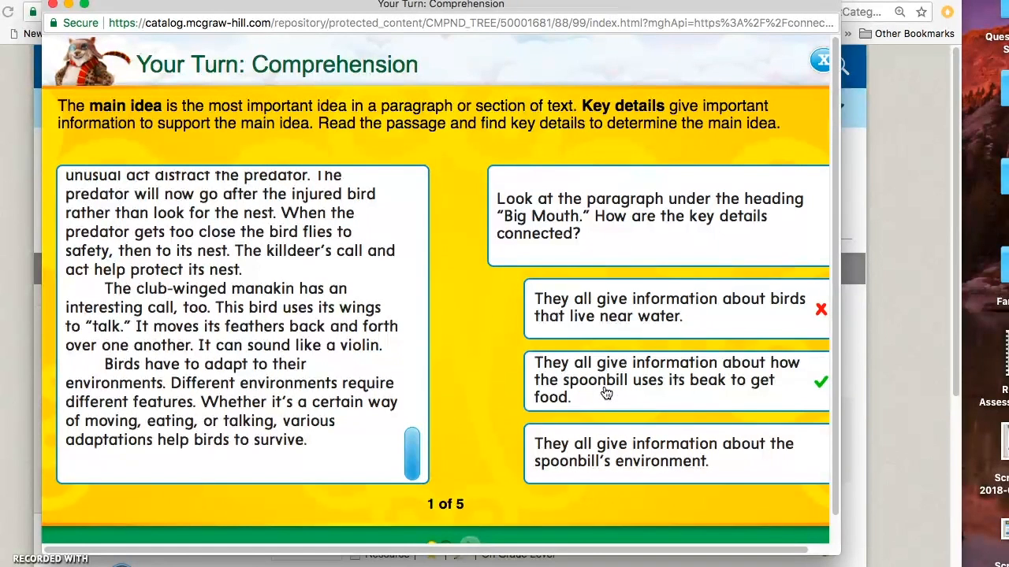
{"action": "mouse_move", "coordinate": [473, 545]}
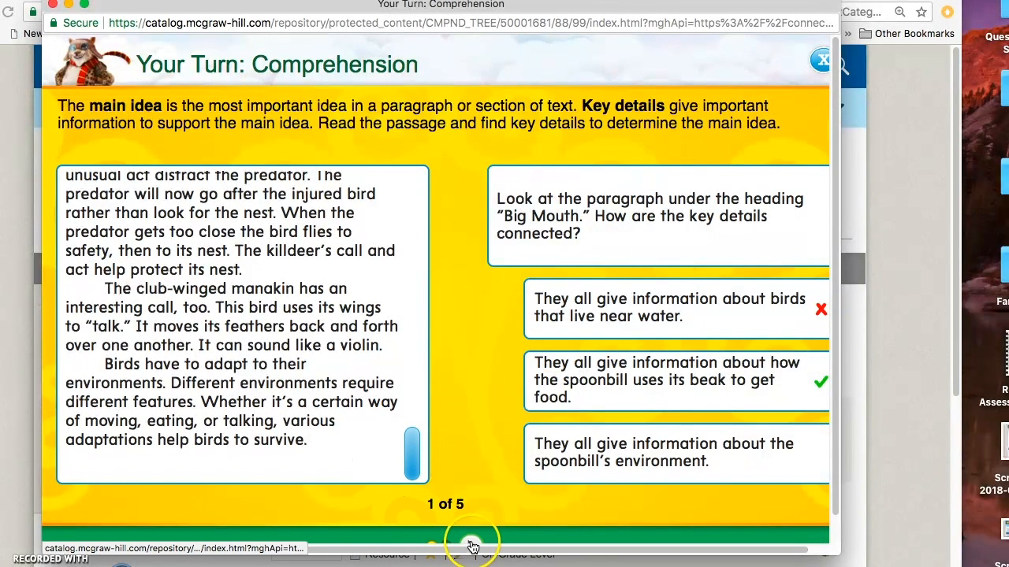
{"action": "left_click", "coordinate": [471, 542]}
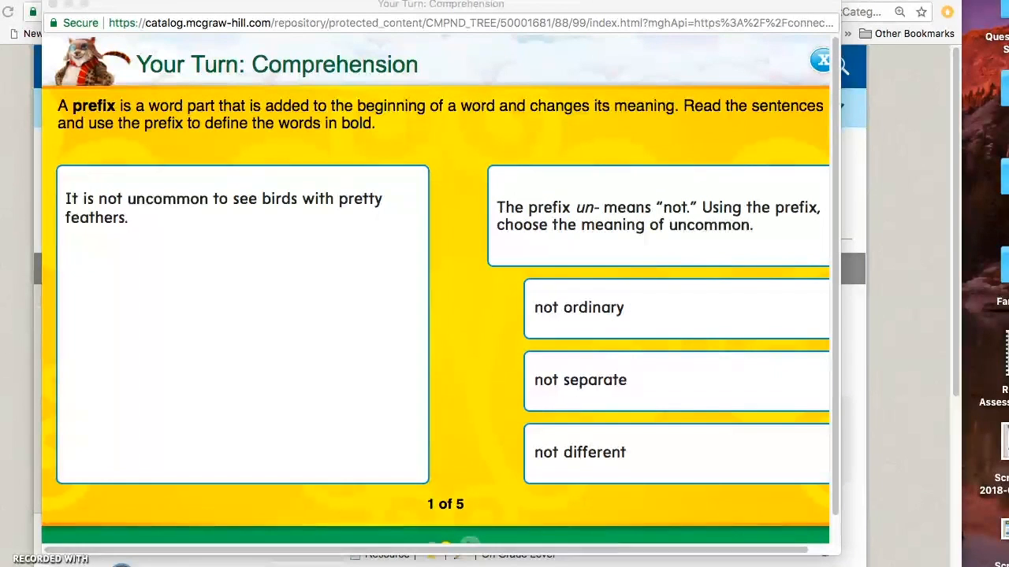
{"action": "mouse_move", "coordinate": [266, 330]}
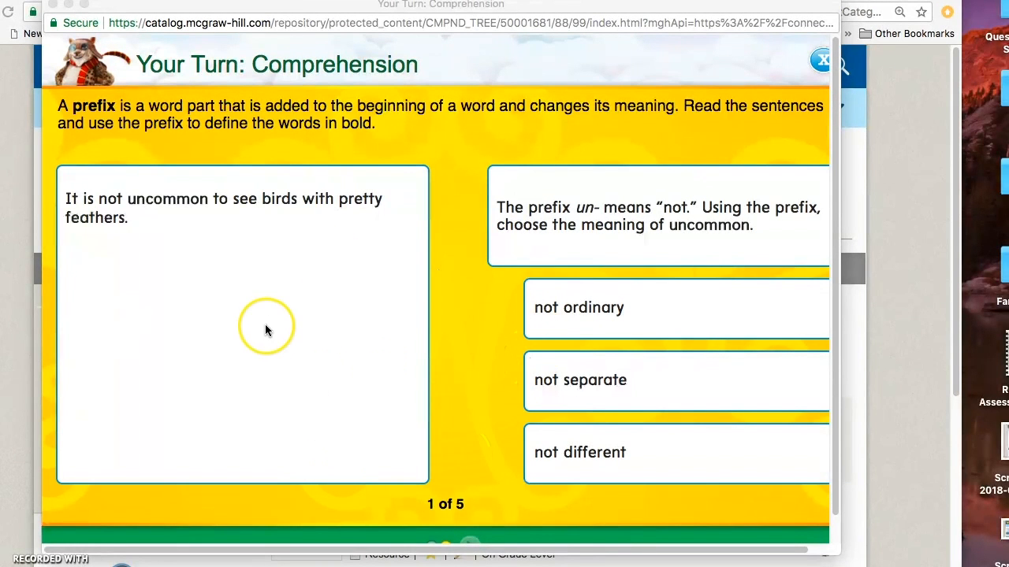
{"action": "mouse_move", "coordinate": [321, 298]}
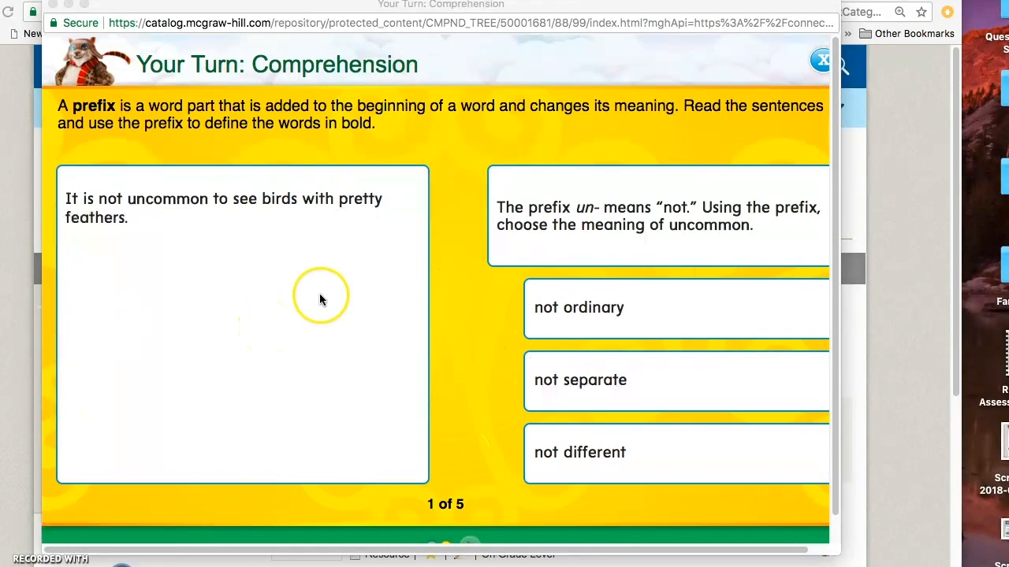
{"action": "mouse_move", "coordinate": [637, 360]}
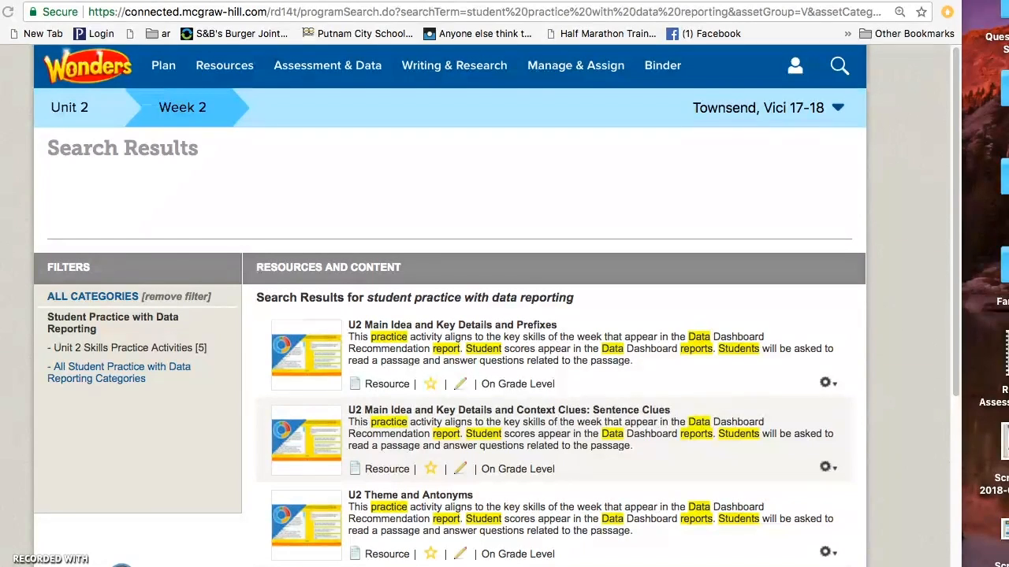
{"action": "mouse_move", "coordinate": [367, 66]}
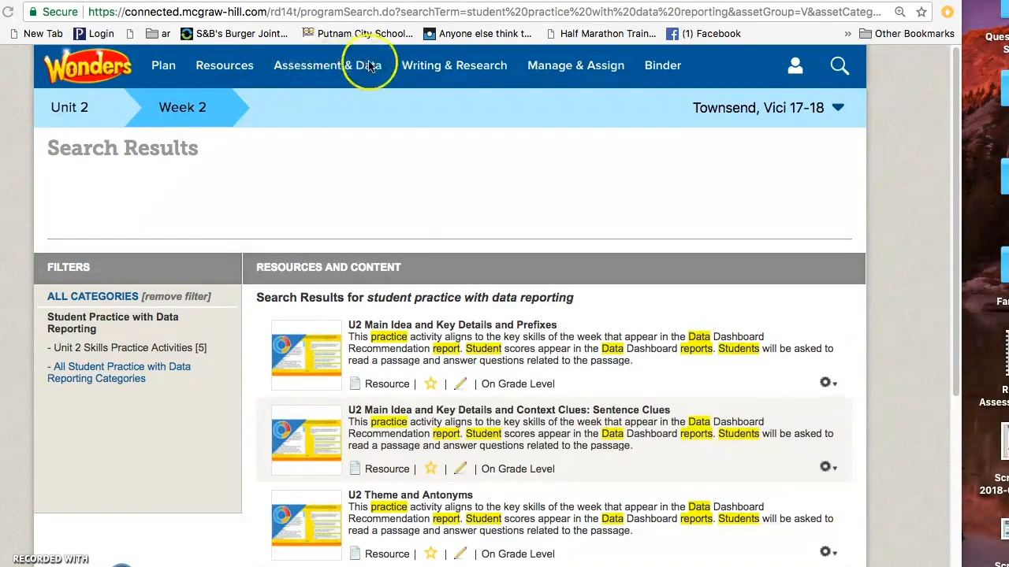
Step: Go to the Data Dashboard under Assessment & Data
{"action": "left_click", "coordinate": [327, 65]}
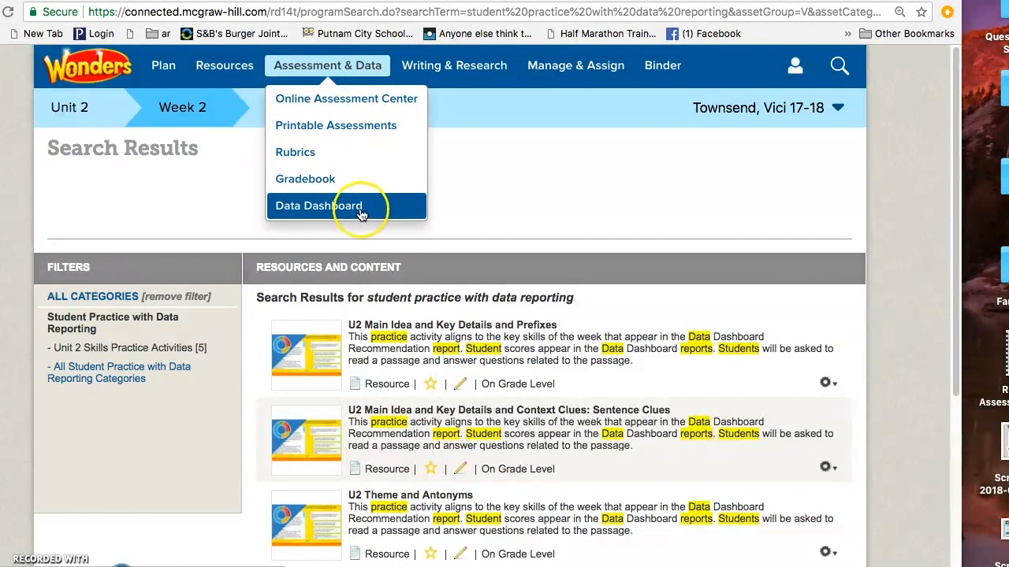
{"action": "left_click", "coordinate": [319, 206]}
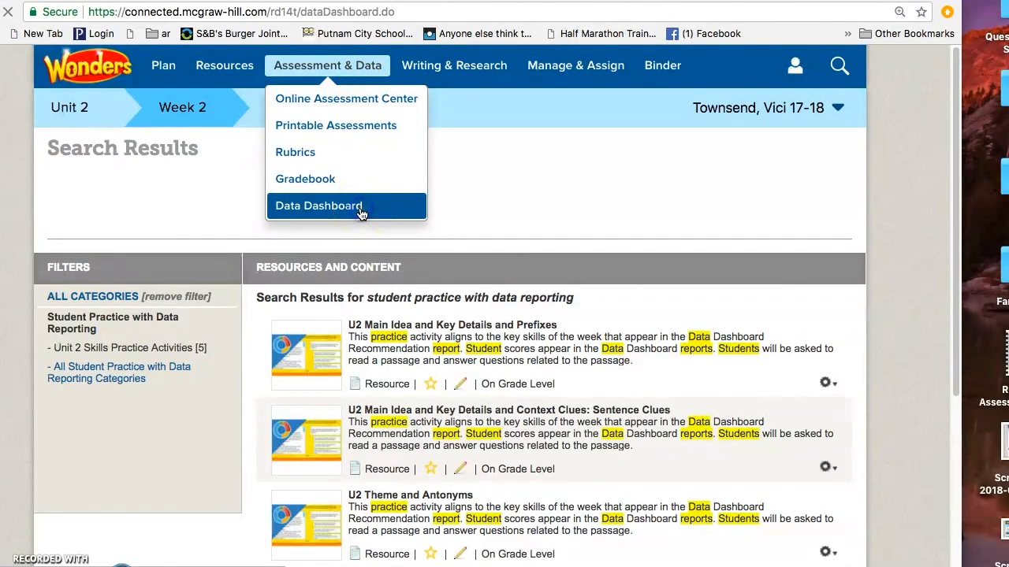
{"action": "left_click", "coordinate": [319, 206]}
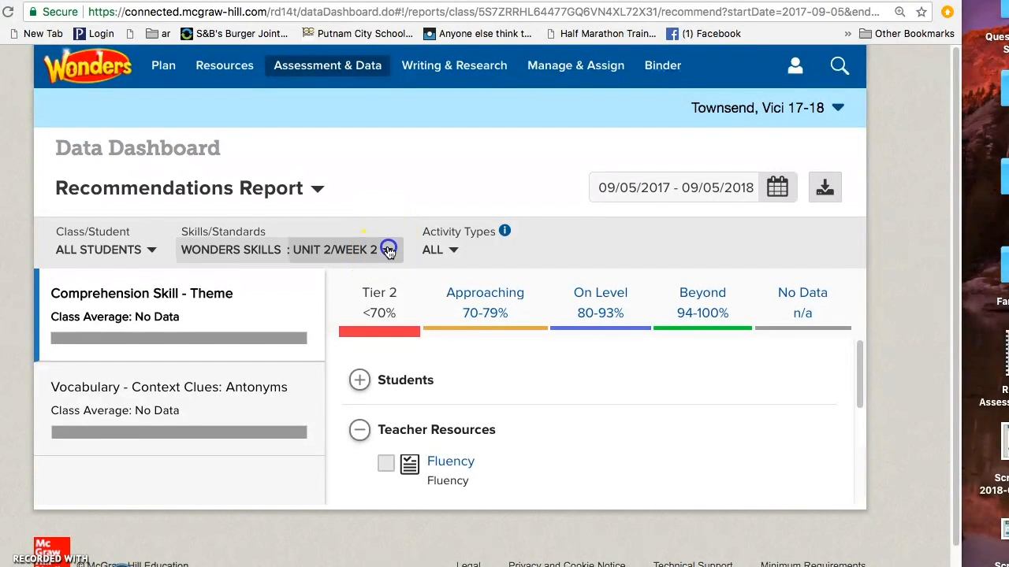
Step: Set the Skills/Standards filter to Unit 2/Week 4 in the Wonders Skills list
{"action": "left_click", "coordinate": [387, 249]}
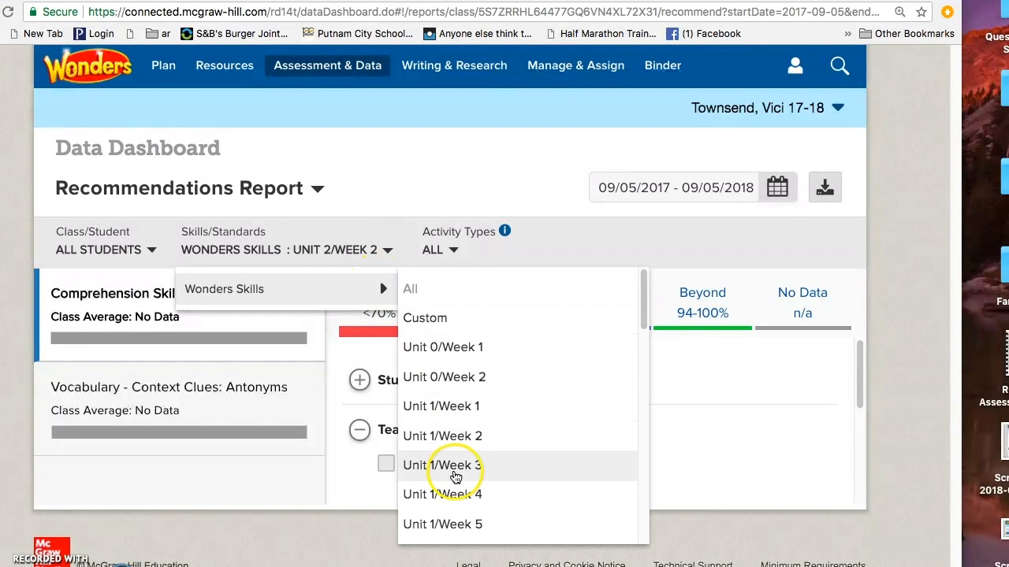
{"action": "scroll", "scroll_direction": "down", "scroll_amount": 3}
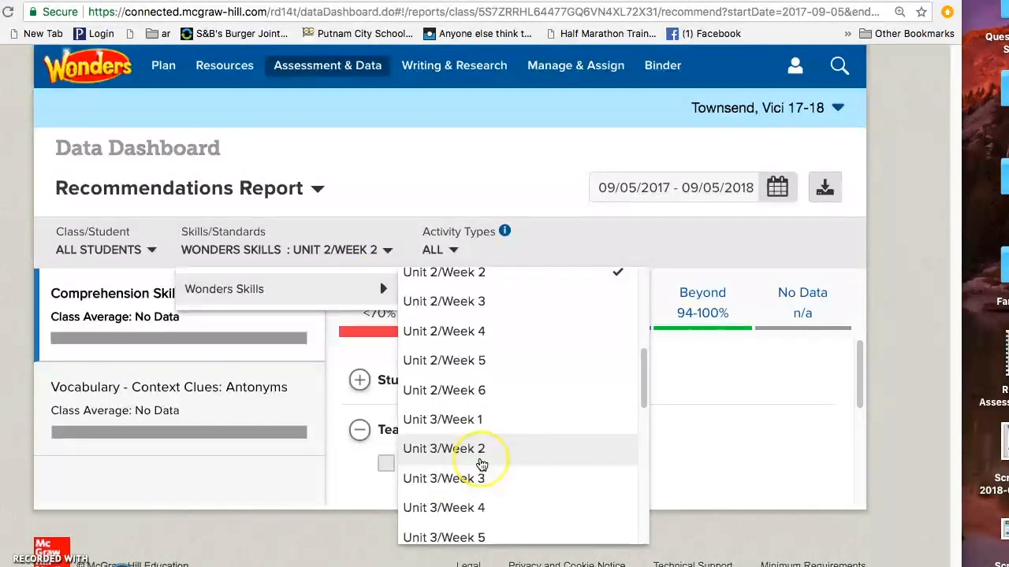
{"action": "scroll", "scroll_direction": "down", "scroll_amount": 3}
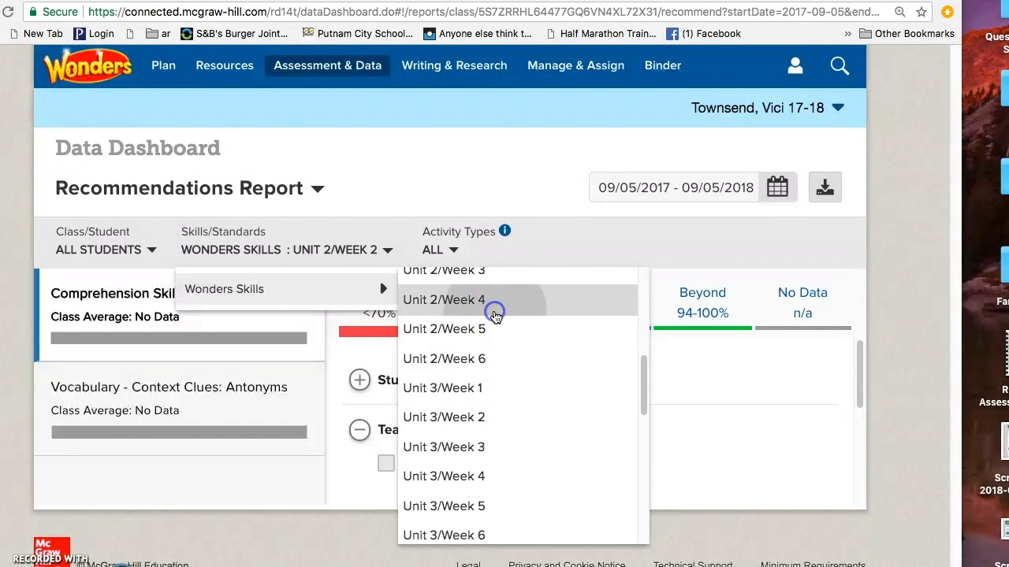
{"action": "left_click", "coordinate": [443, 299]}
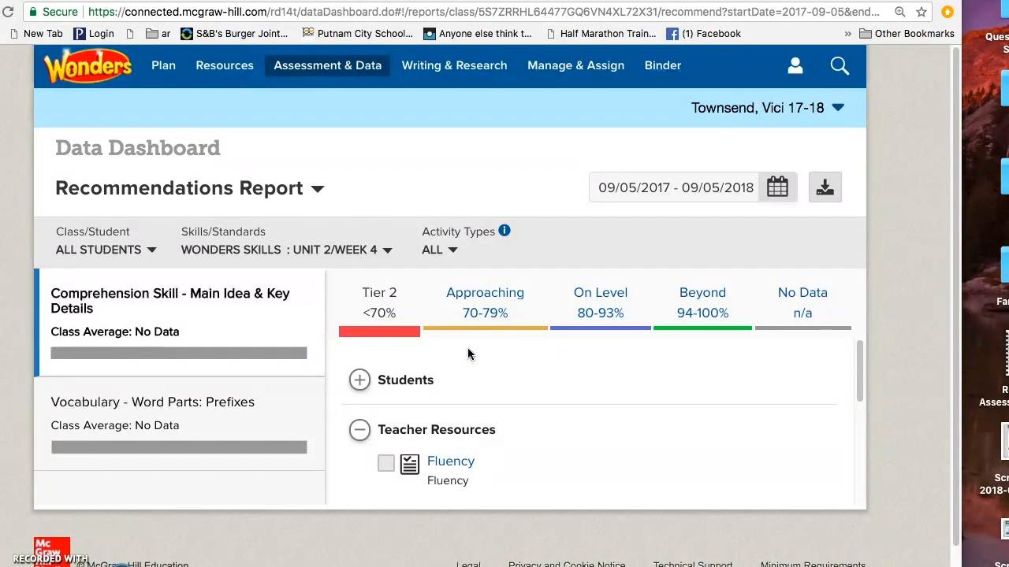
{"action": "mouse_move", "coordinate": [670, 314]}
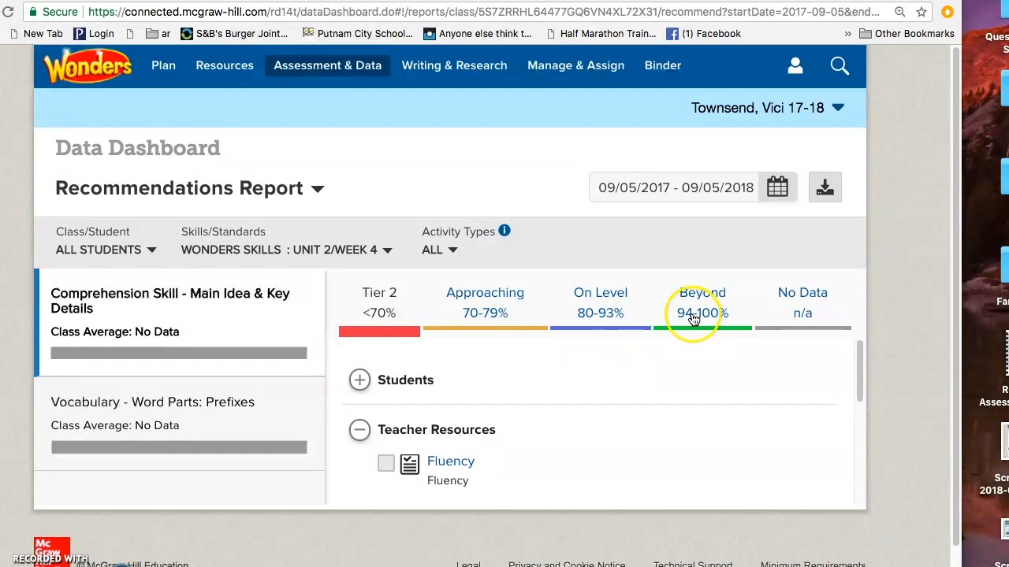
{"action": "mouse_move", "coordinate": [688, 331]}
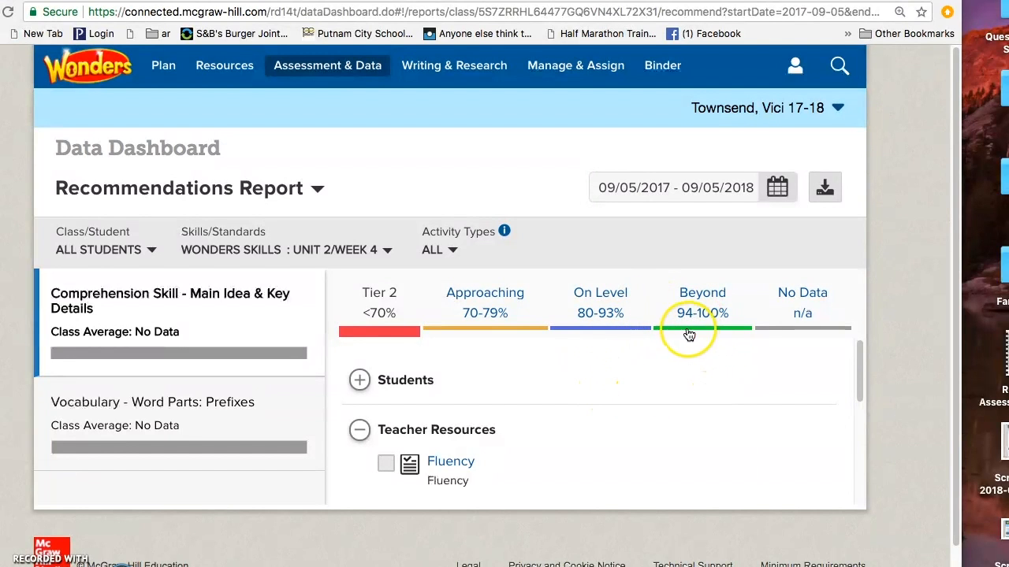
{"action": "mouse_move", "coordinate": [672, 335]}
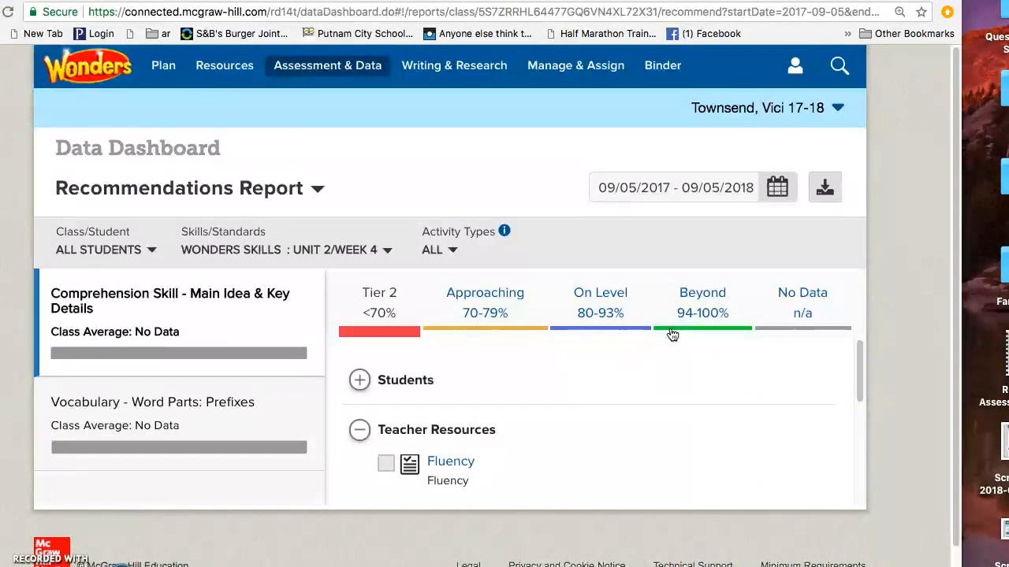